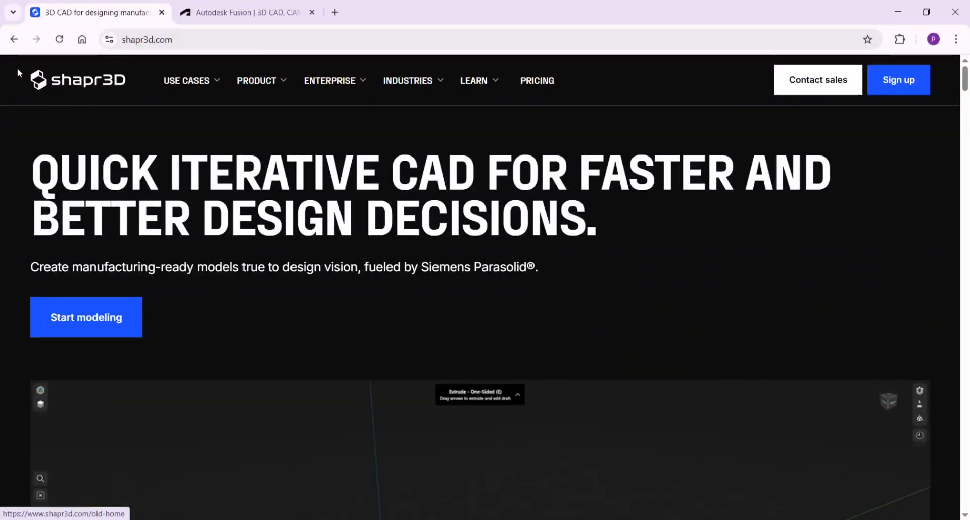
Step: Scroll the Shapr3D homepage from the hero headline past the demo video to the customer logos and FAST CONCEPTS heading
scroll("down", 3)
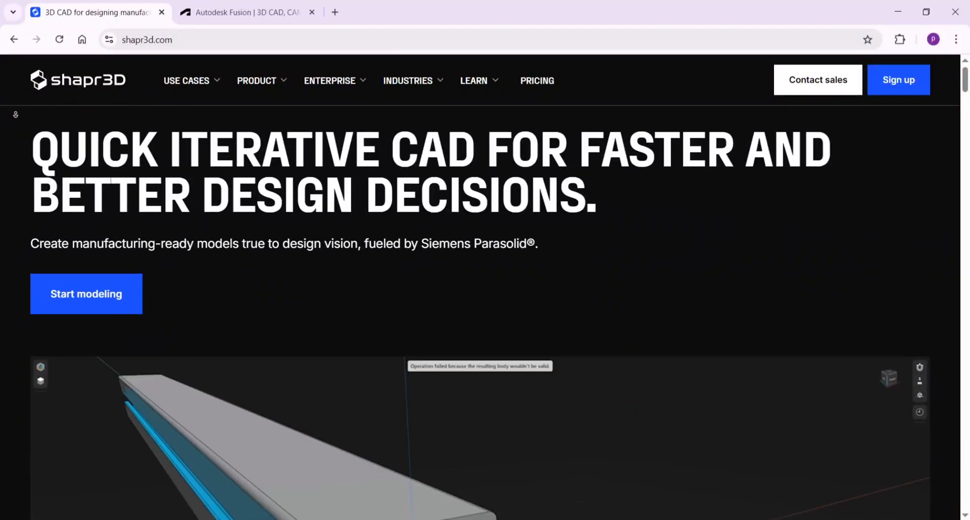
scroll("down", 3)
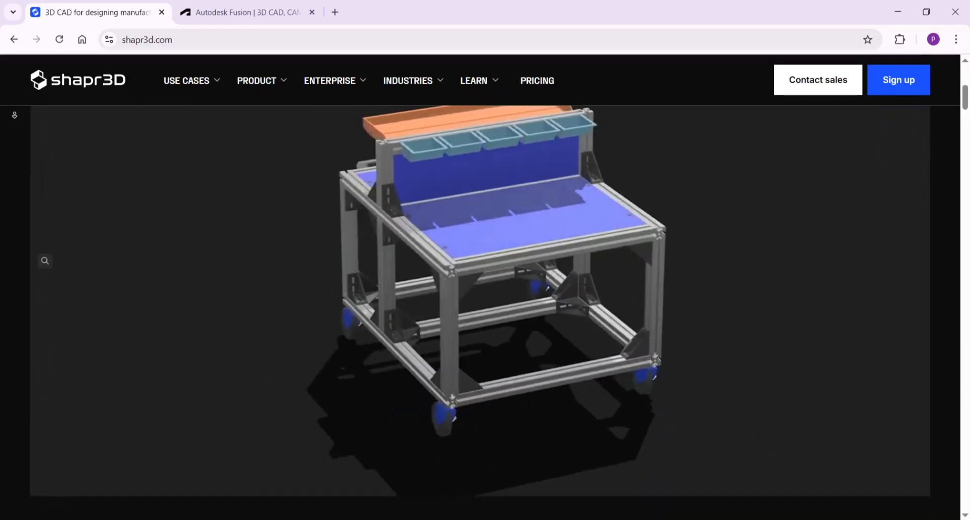
scroll("down", 3)
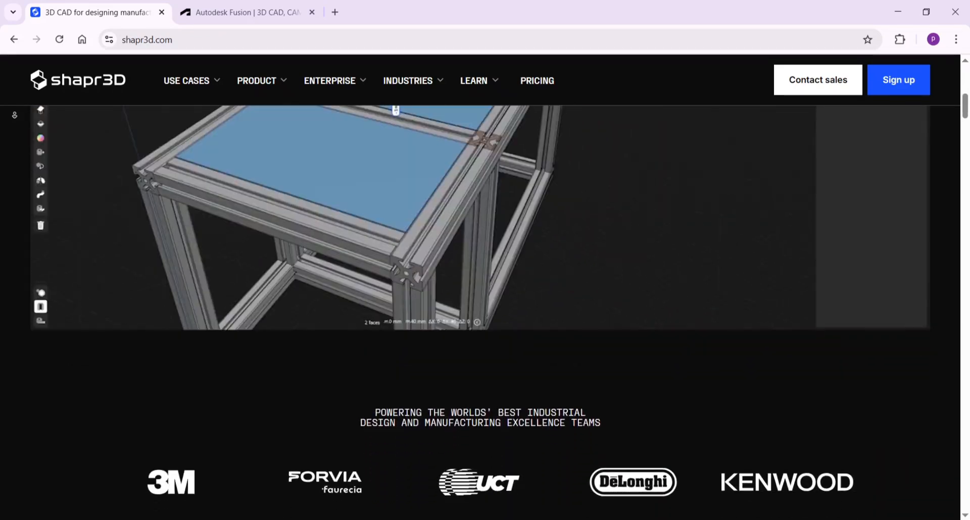
scroll("down", 3)
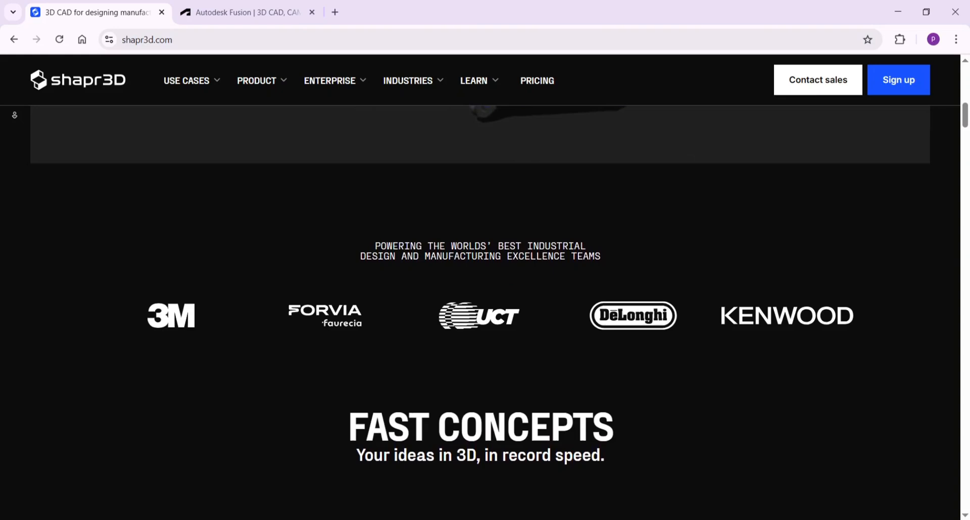
scroll("down", 3)
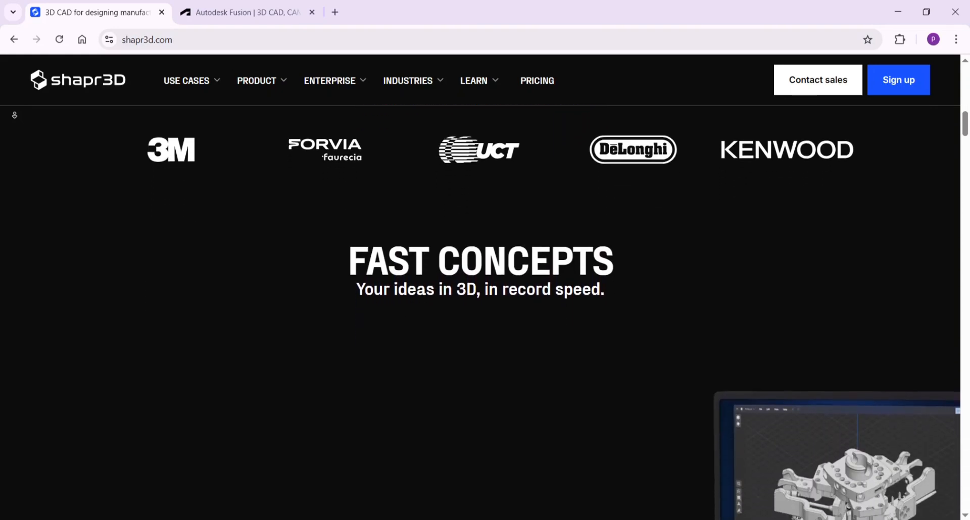
Step: Scroll through Shapr3D's Fast Concepts and Design anywhere sections
scroll("down", 3)
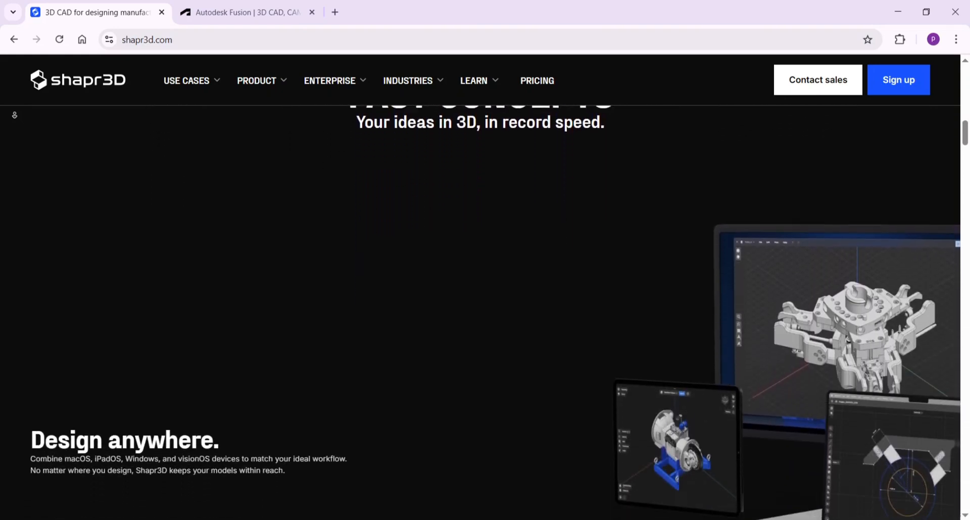
scroll("down", 3)
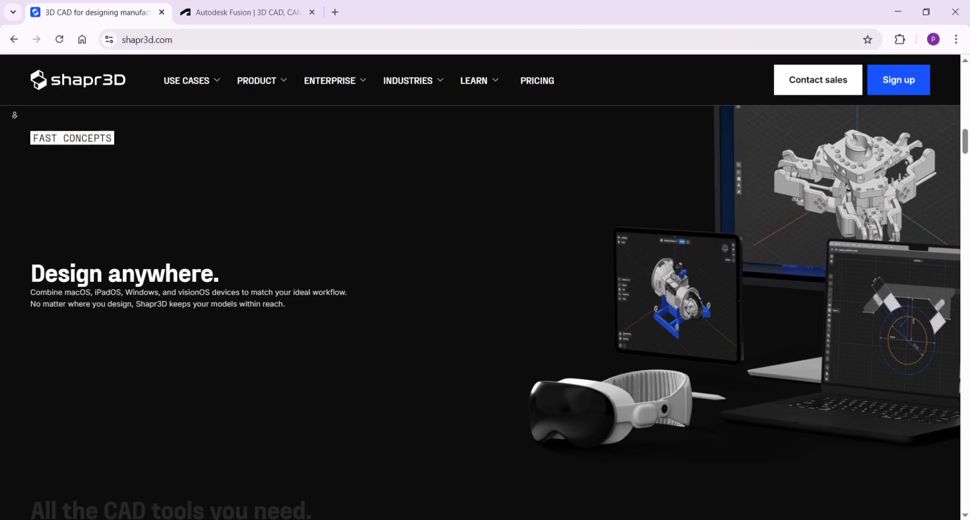
scroll("down", 3)
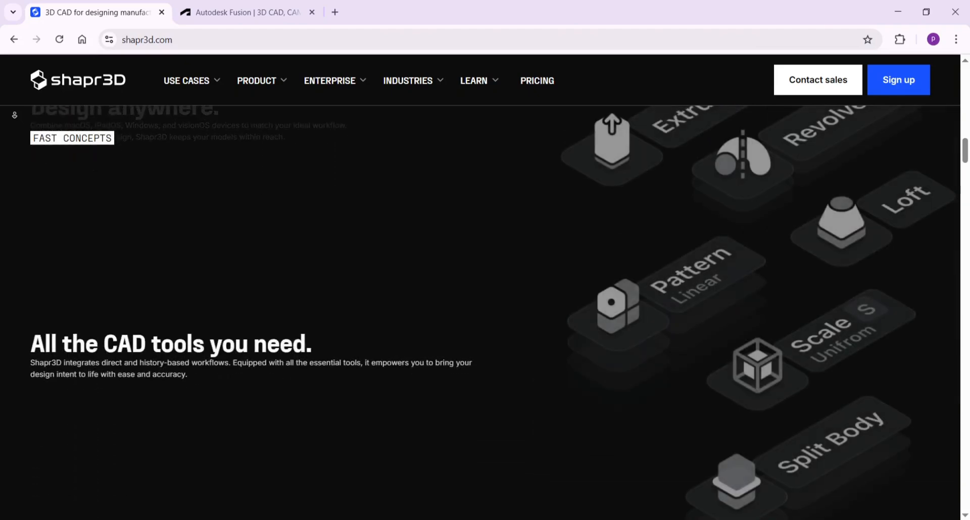
scroll("down", 3)
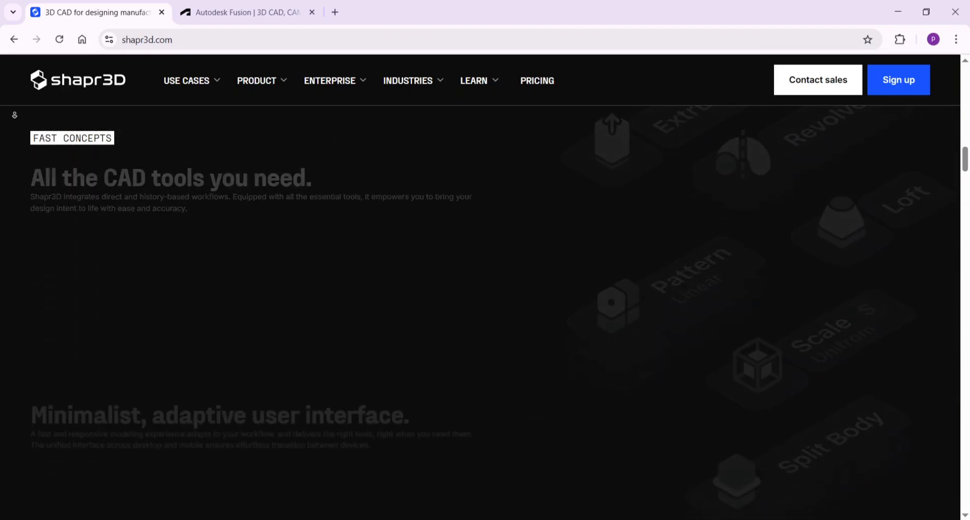
scroll("down", 3)
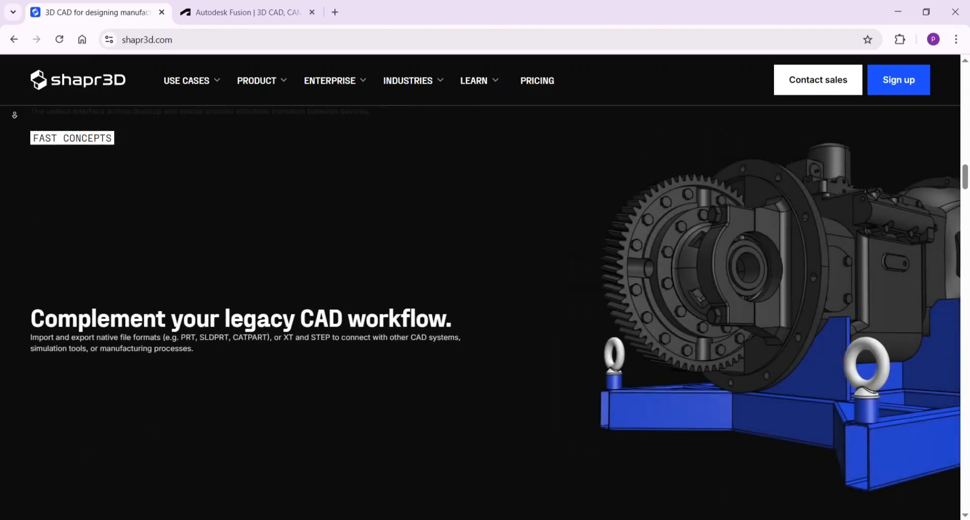
scroll("down", 3)
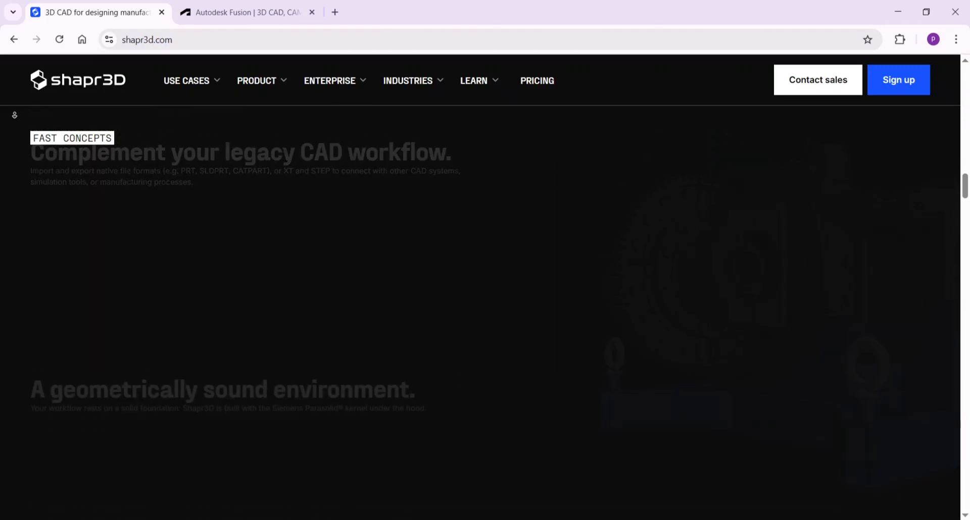
Step: Continue past the CAD tools and Review Links sections, then switch to the Autodesk Fusion tab
scroll("down", 3)
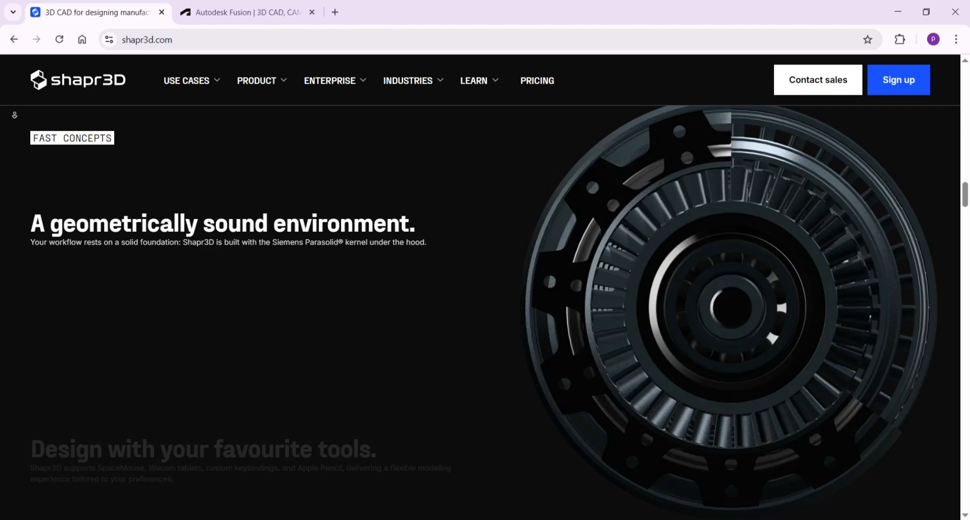
scroll("down", 3)
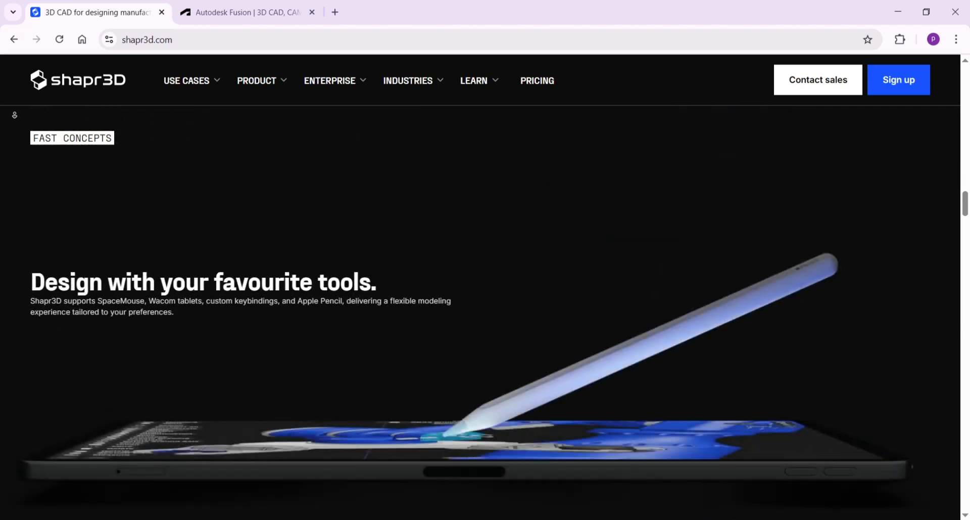
scroll("down", 3)
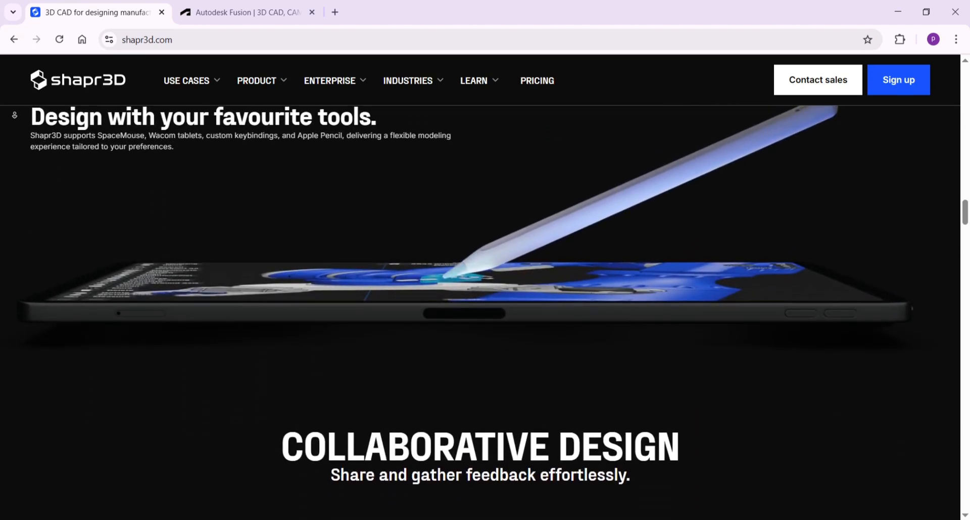
scroll("down", 3)
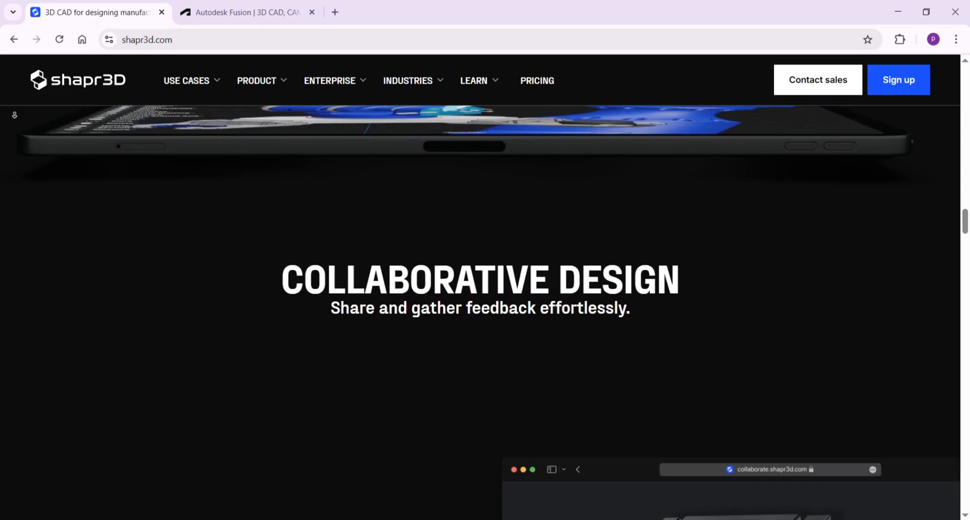
scroll("down", 3)
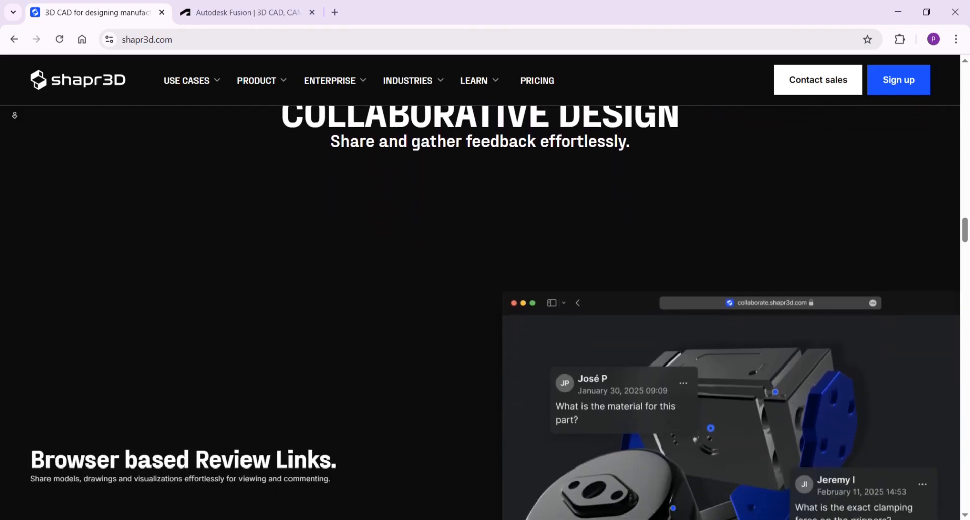
scroll("down", 3)
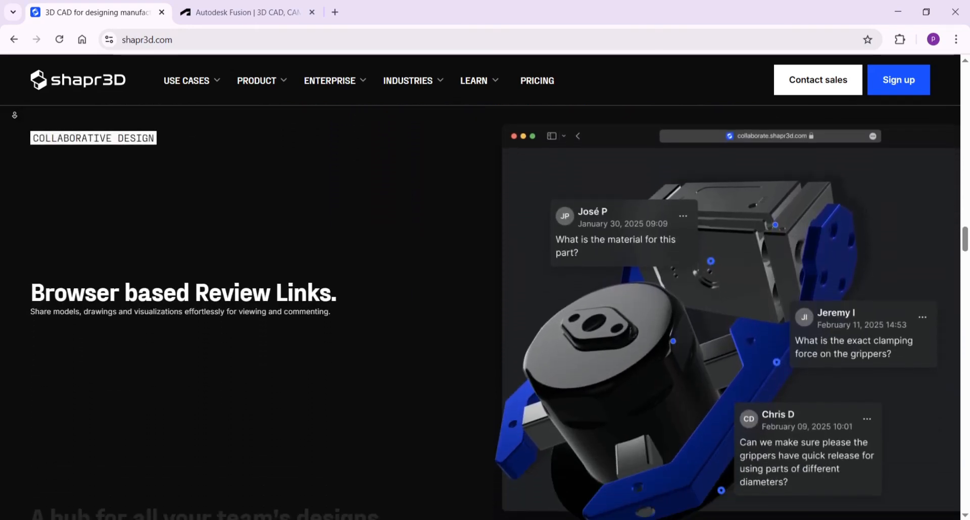
left_click(245, 13)
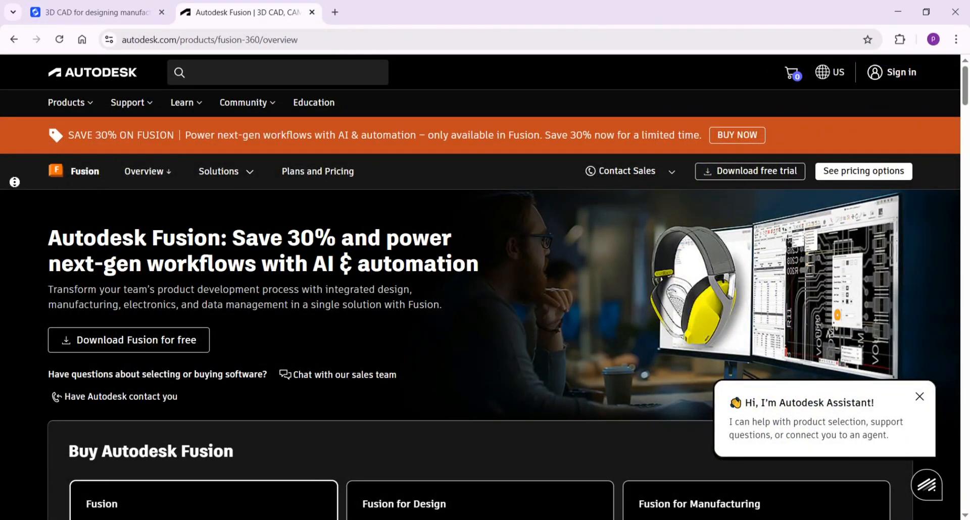
Step: Scroll the Fusion overview past the customer logos and connected-data feature sections
scroll("down", 3)
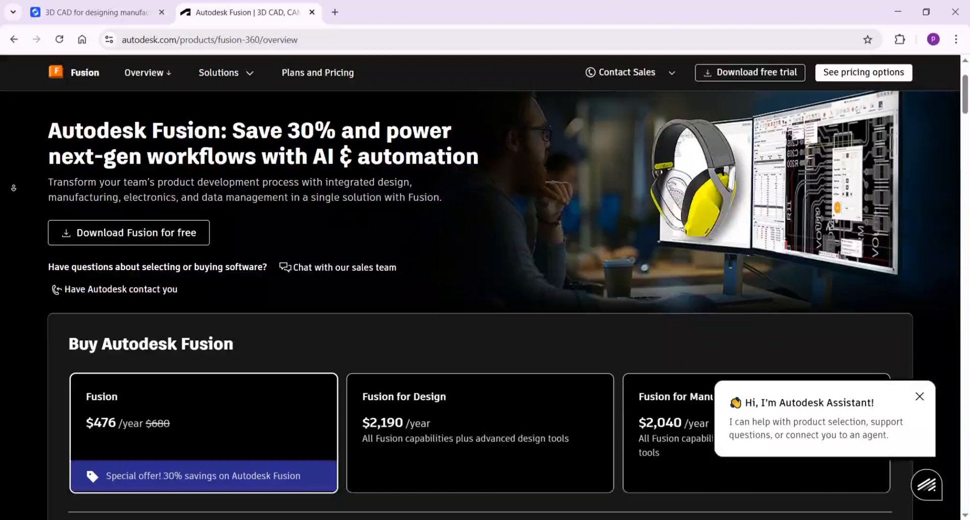
scroll("down", 3)
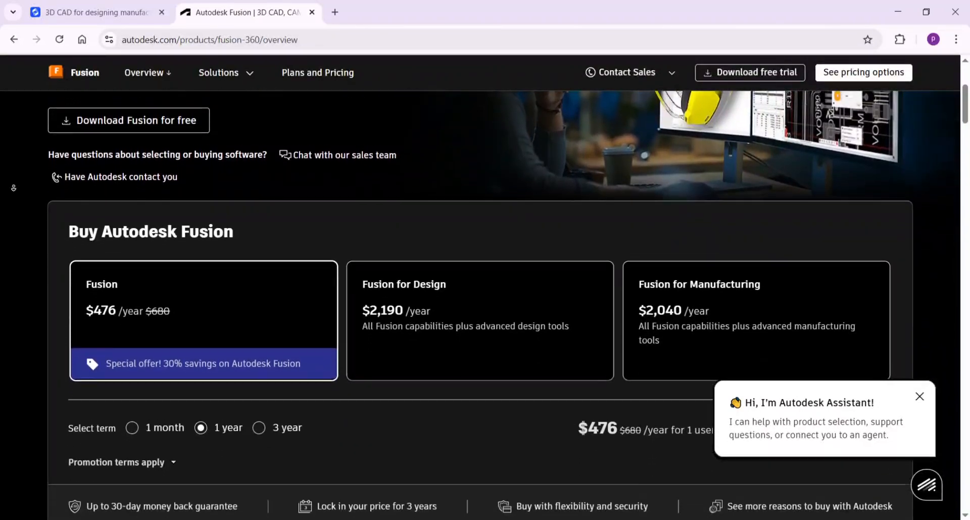
scroll("down", 3)
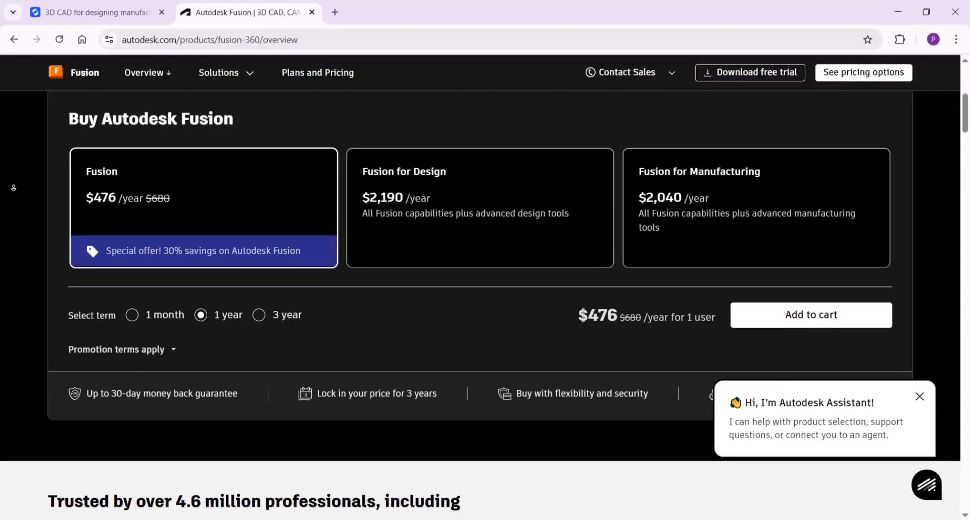
scroll("down", 3)
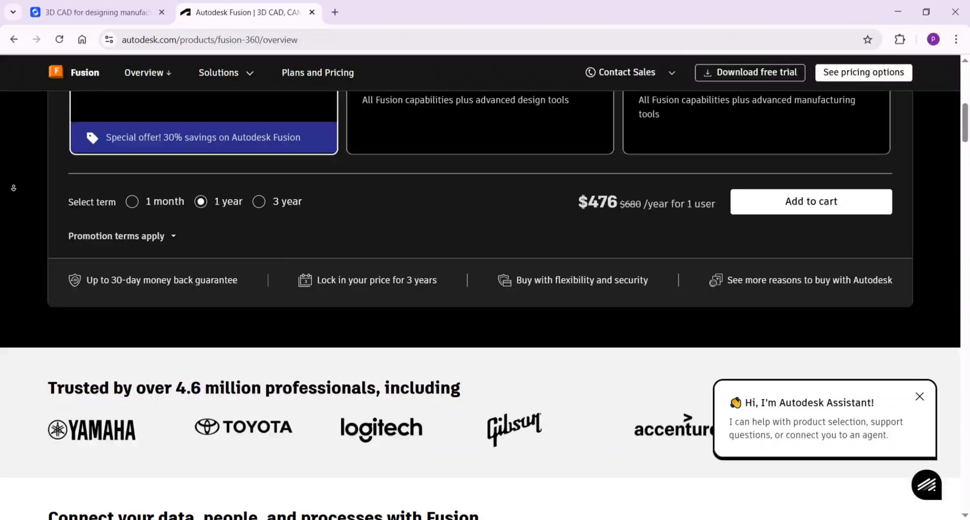
scroll("down", 3)
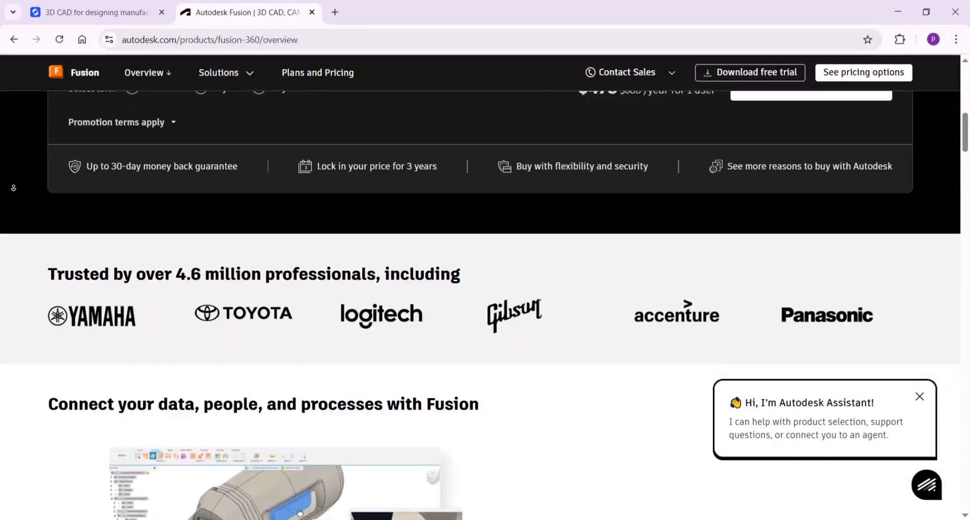
scroll("down", 3)
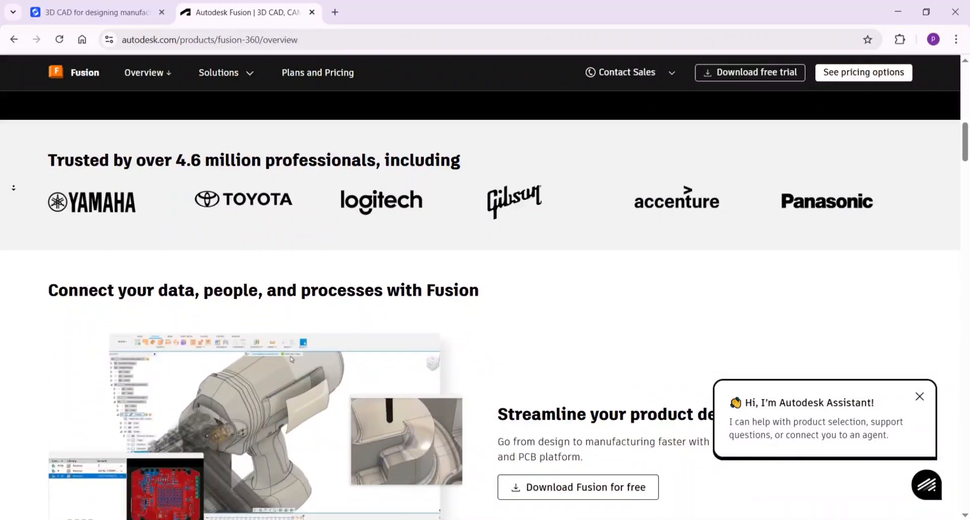
Step: Continue down to 'Eliminate repetitive tasks with automated workflows' and the plans and pricing heading
scroll("down", 3)
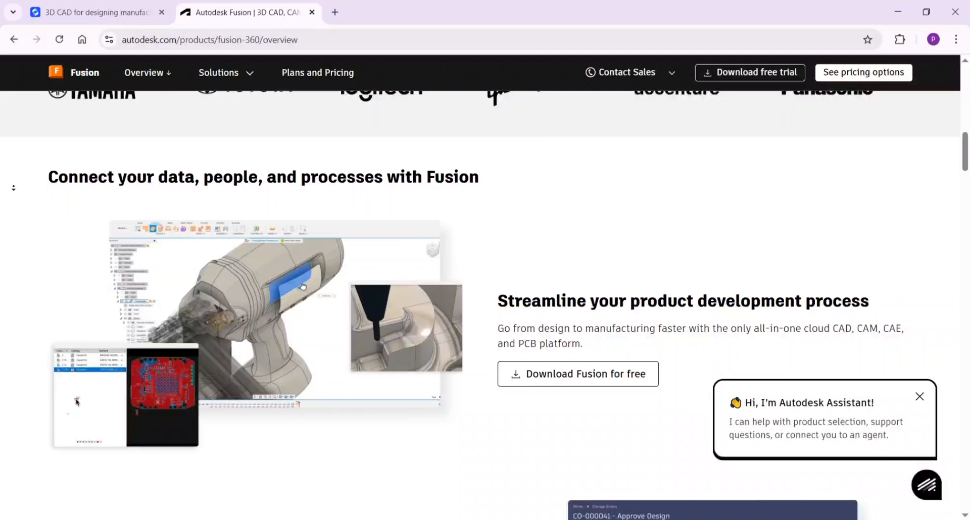
scroll("down", 3)
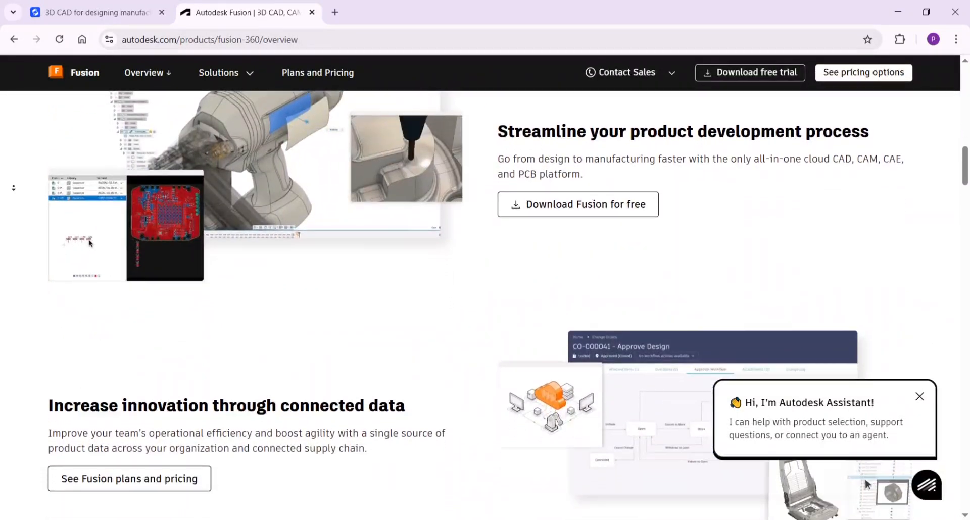
scroll("down", 3)
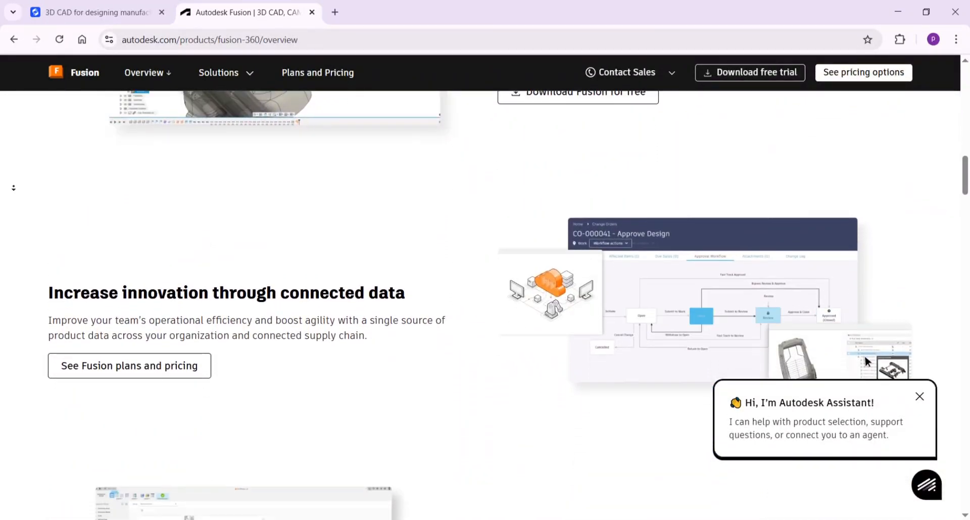
scroll("down", 3)
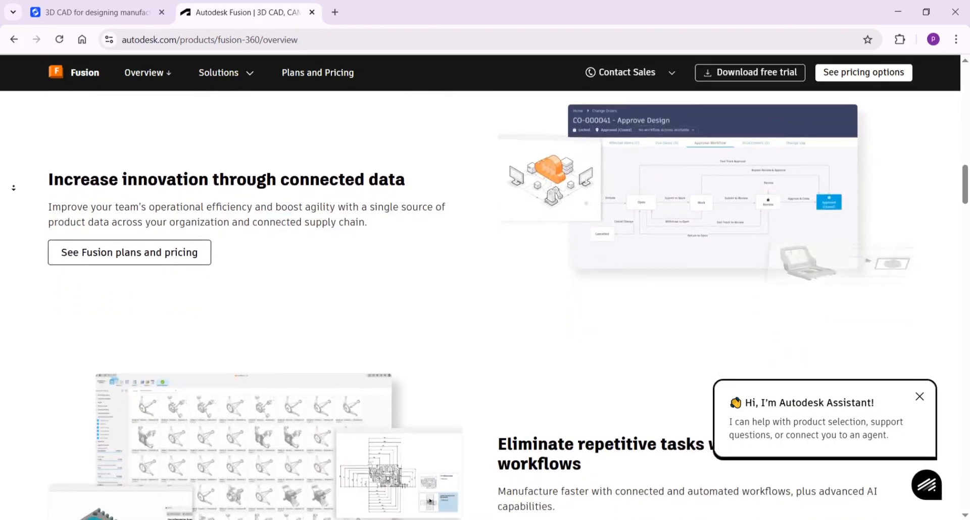
scroll("down", 3)
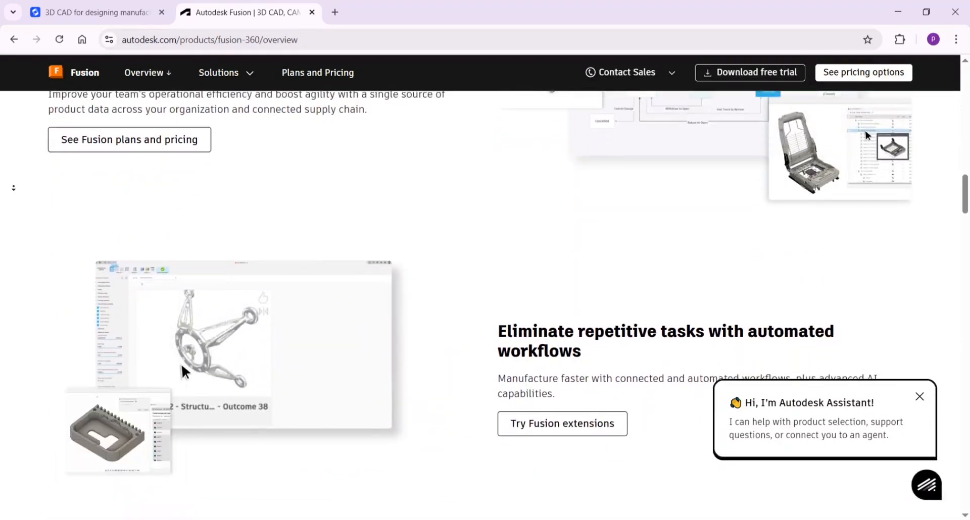
scroll("down", 3)
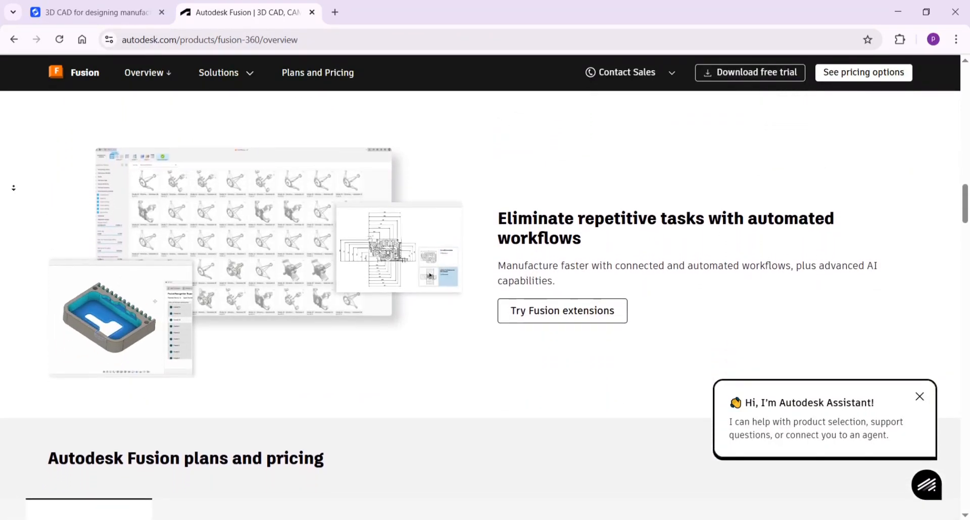
Step: Scroll through the For businesses plan cards for Fusion, Manufacturing and Design with their yearly prices
scroll("down", 3)
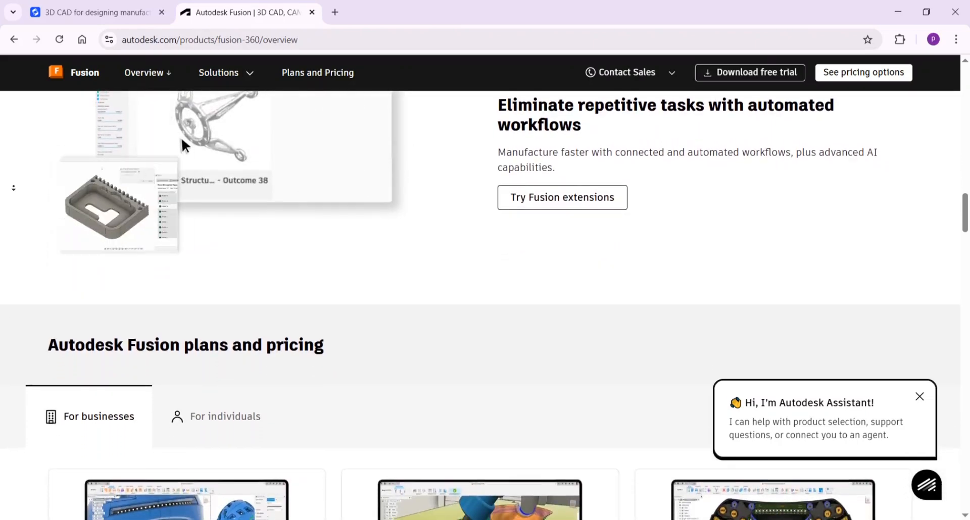
scroll("down", 3)
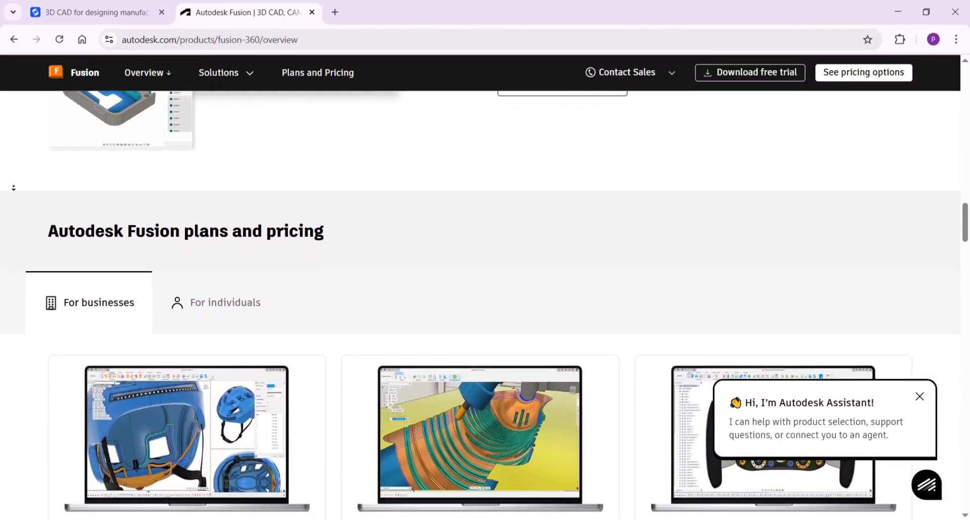
scroll("down", 3)
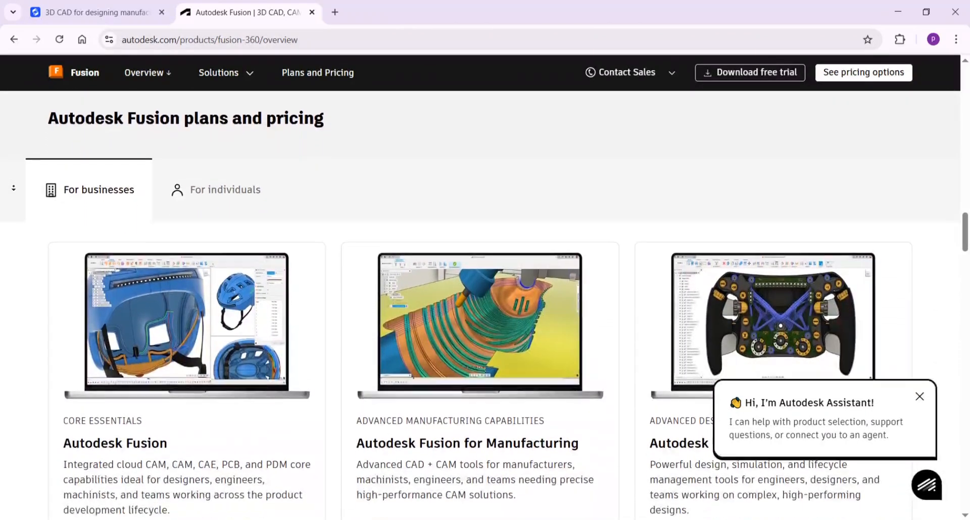
scroll("down", 3)
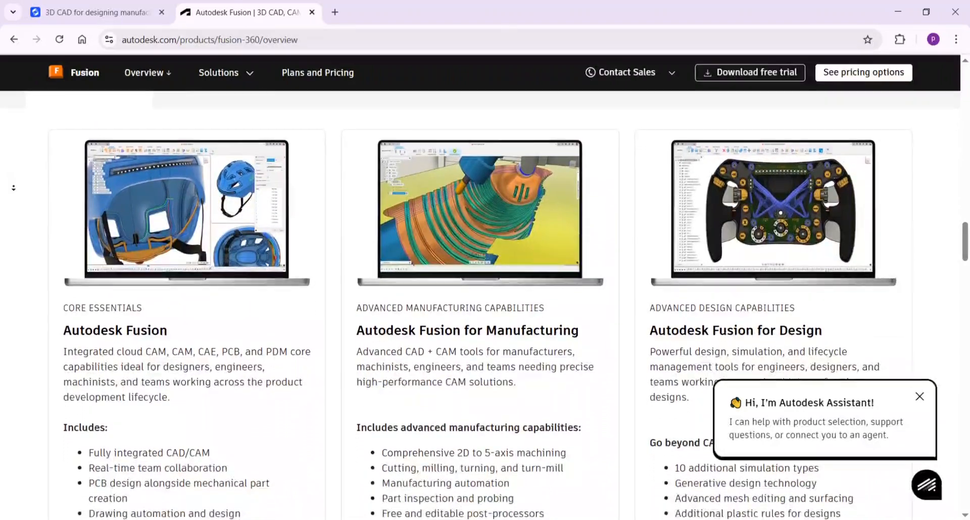
scroll("down", 3)
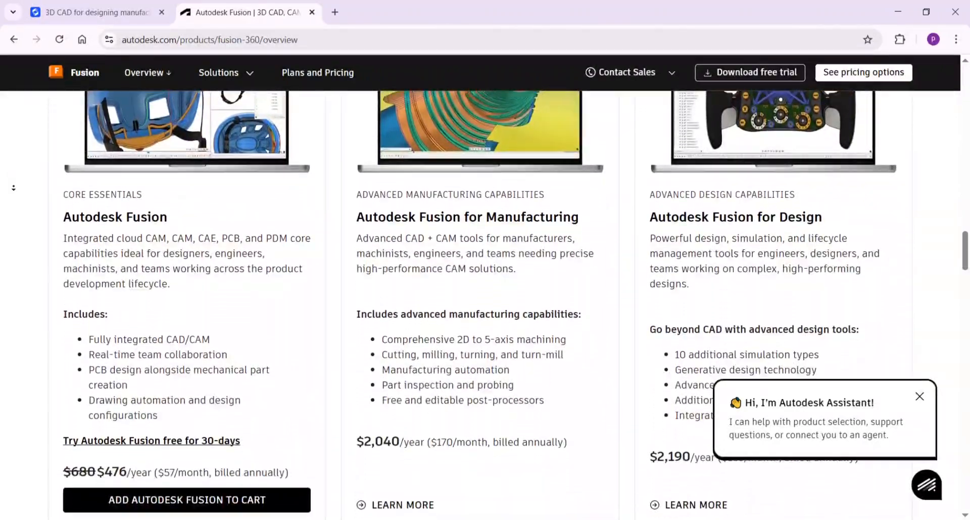
scroll("down", 3)
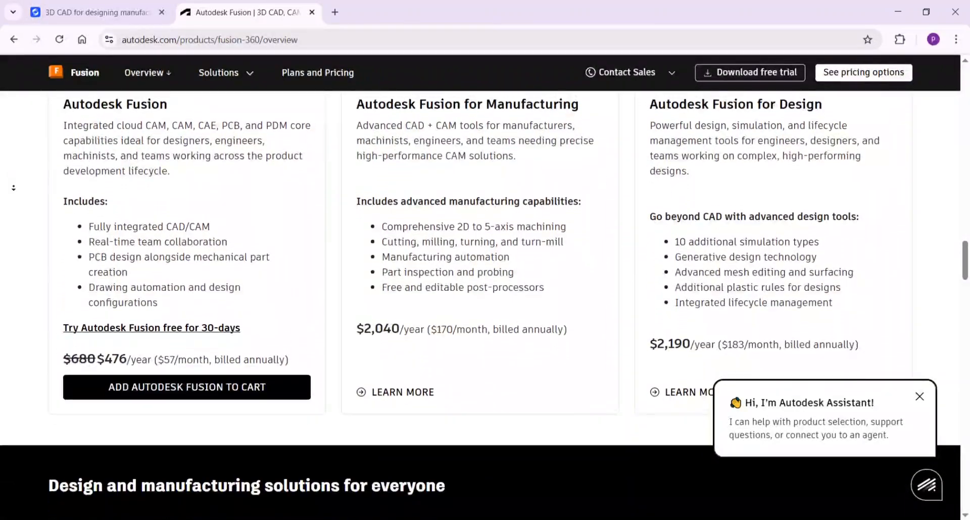
scroll("down", 3)
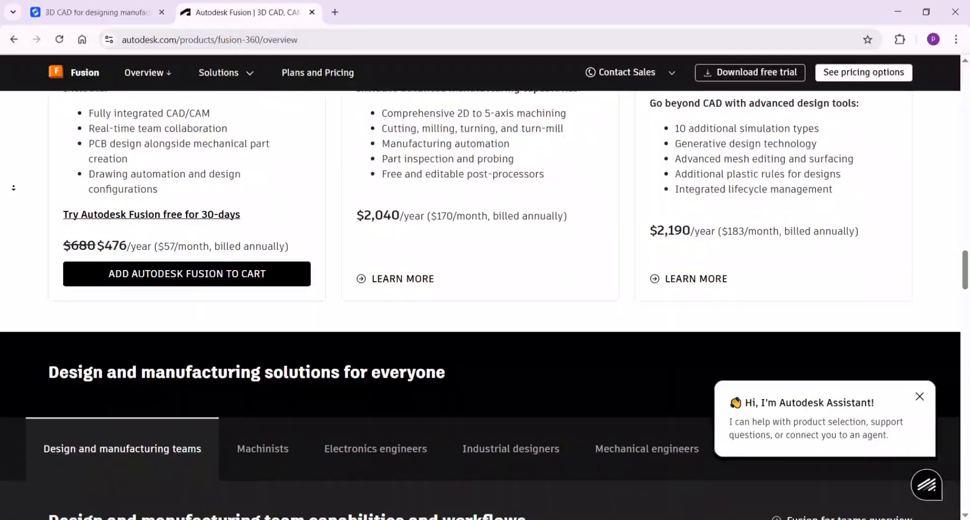
Step: Scroll past the solutions-for-everyone capability cards and the Moose Toys quote with its 60% and $33K stats
scroll("down", 3)
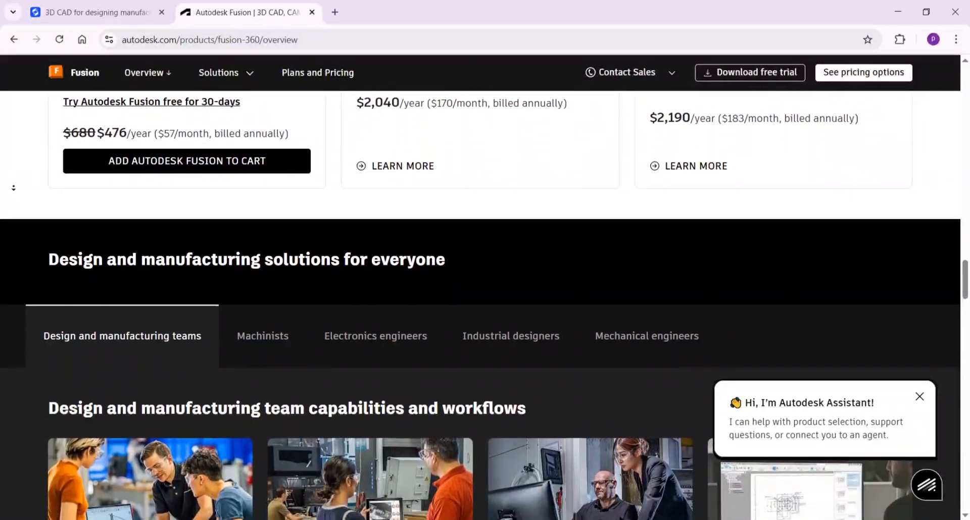
scroll("down", 3)
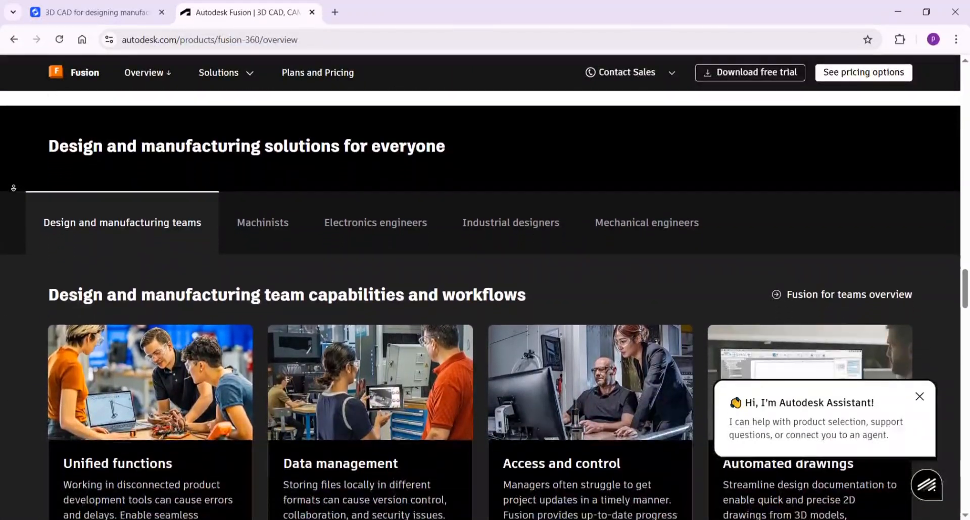
scroll("down", 3)
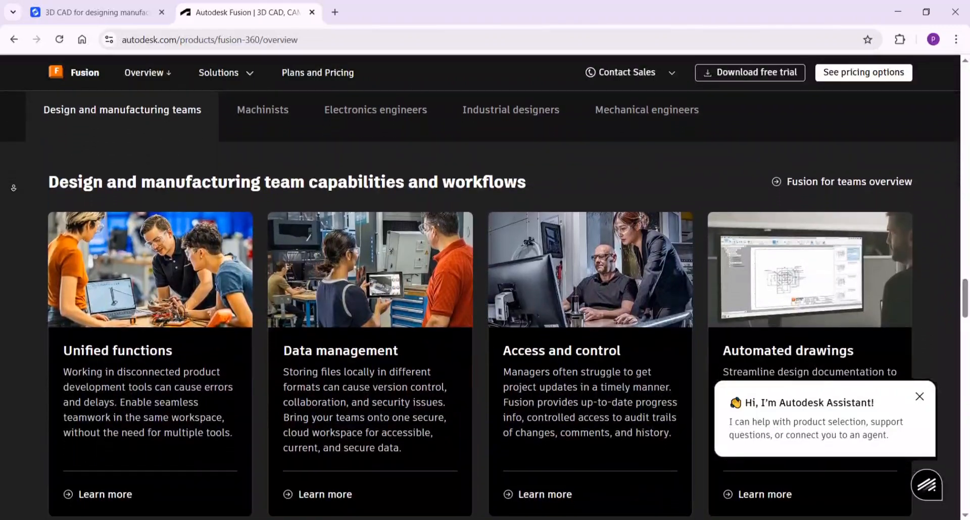
scroll("down", 3)
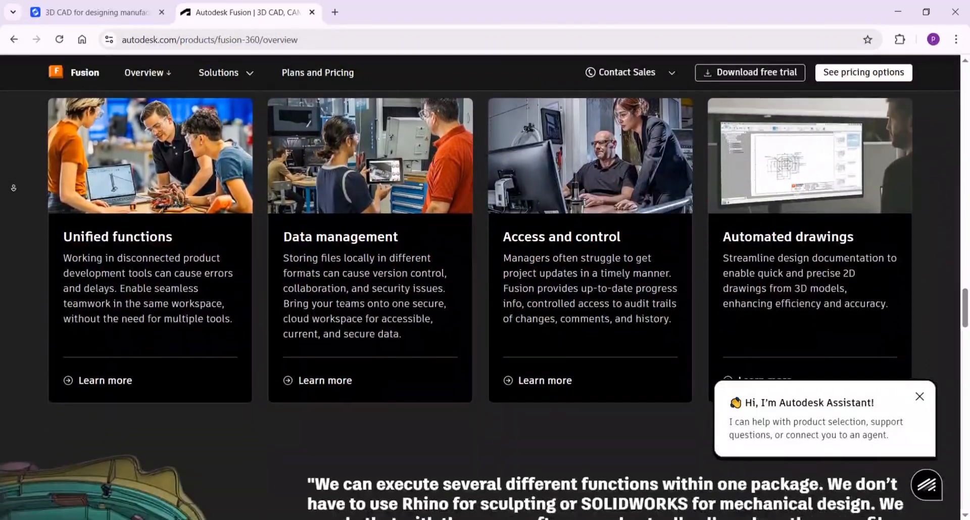
scroll("down", 3)
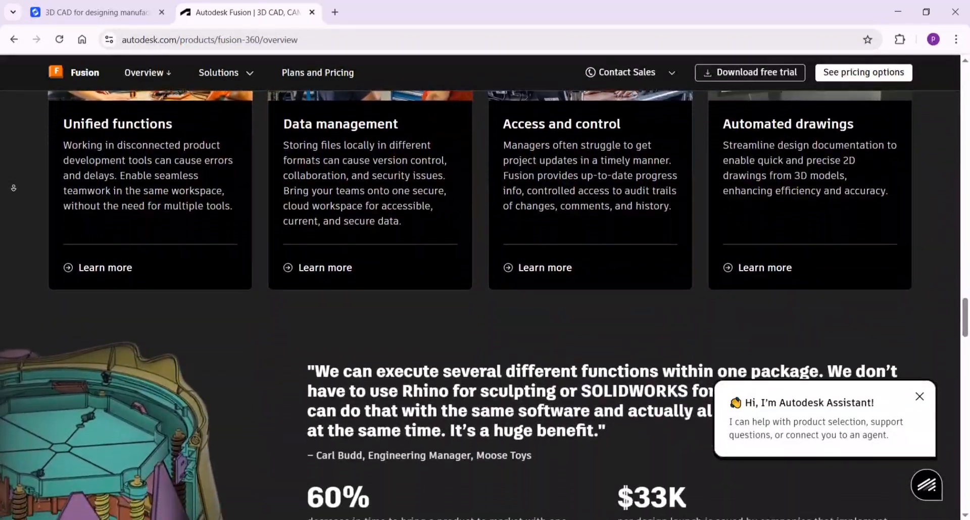
scroll("down", 3)
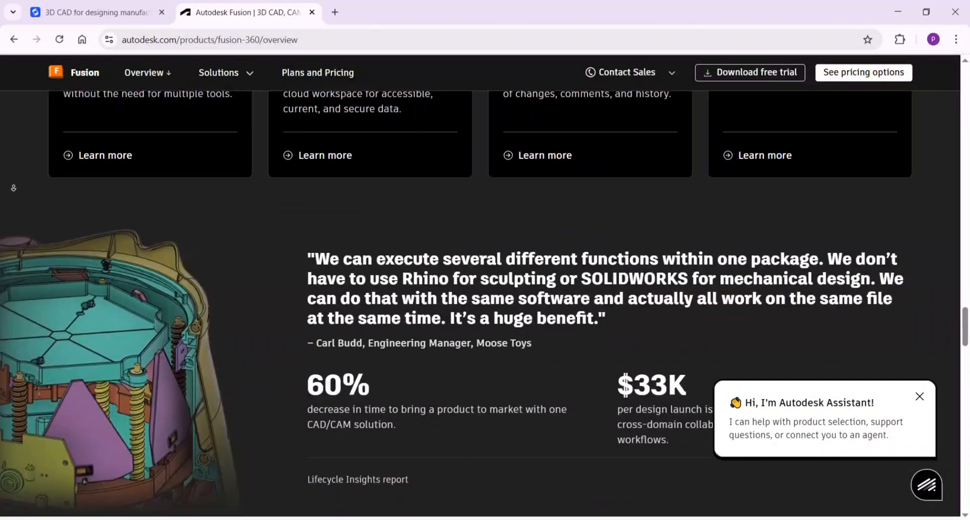
scroll("down", 3)
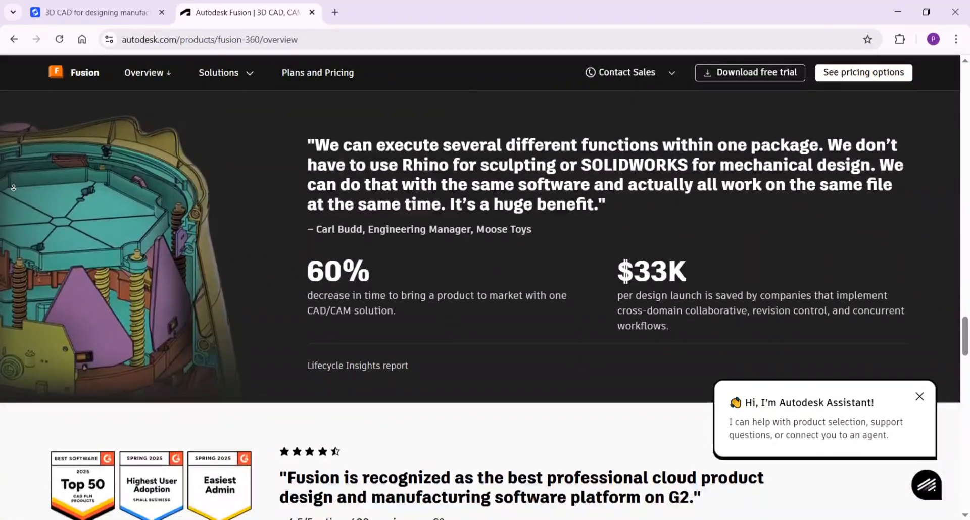
Step: Scroll past the G2 badges to the industry cloud product cards for Fusion, Fusion Manage and Fusion Operations
scroll("down", 3)
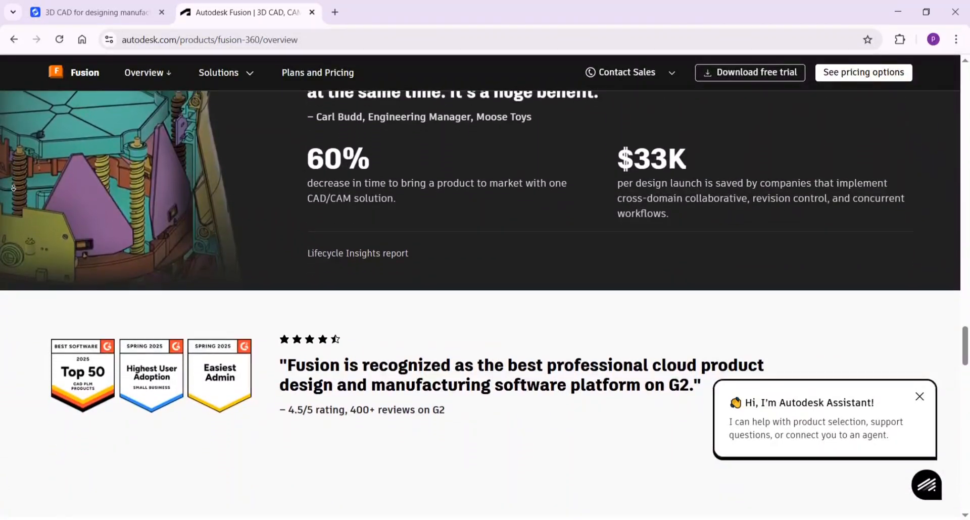
scroll("down", 3)
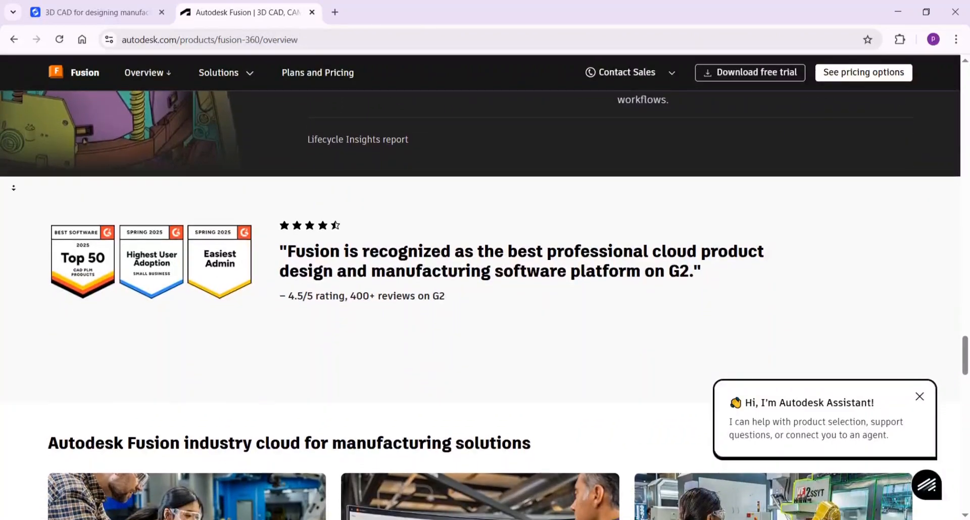
scroll("down", 3)
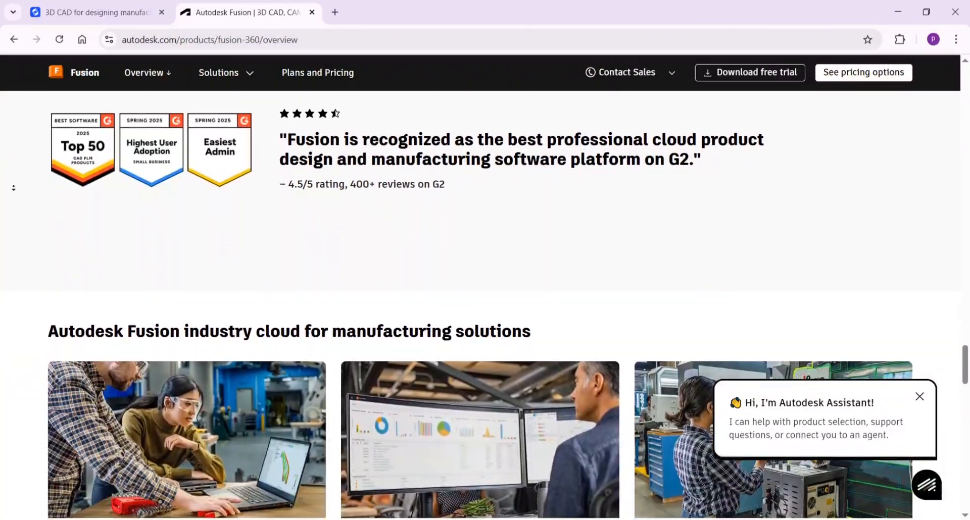
scroll("down", 3)
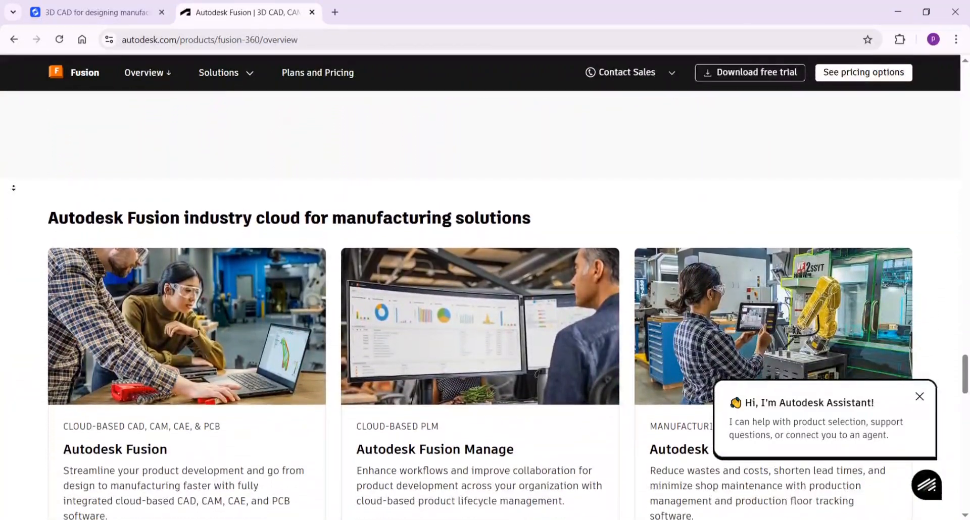
scroll("down", 3)
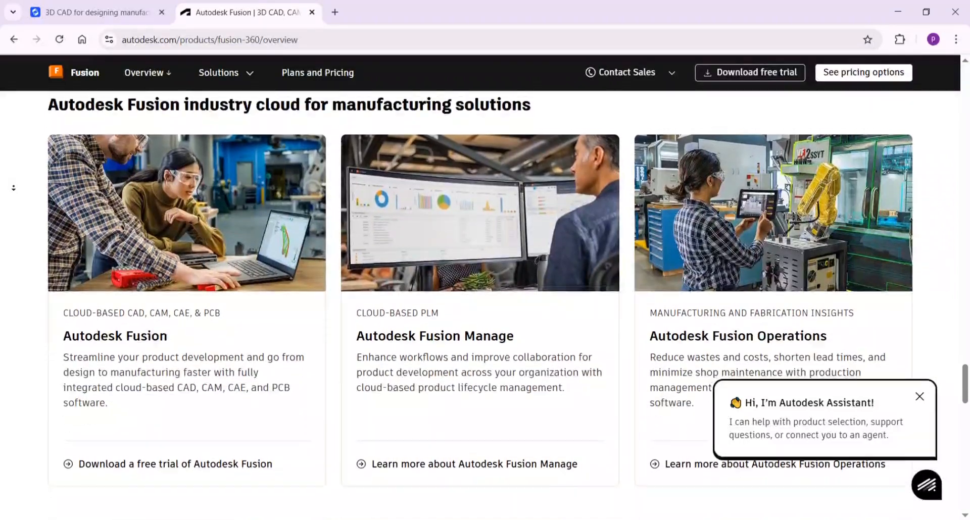